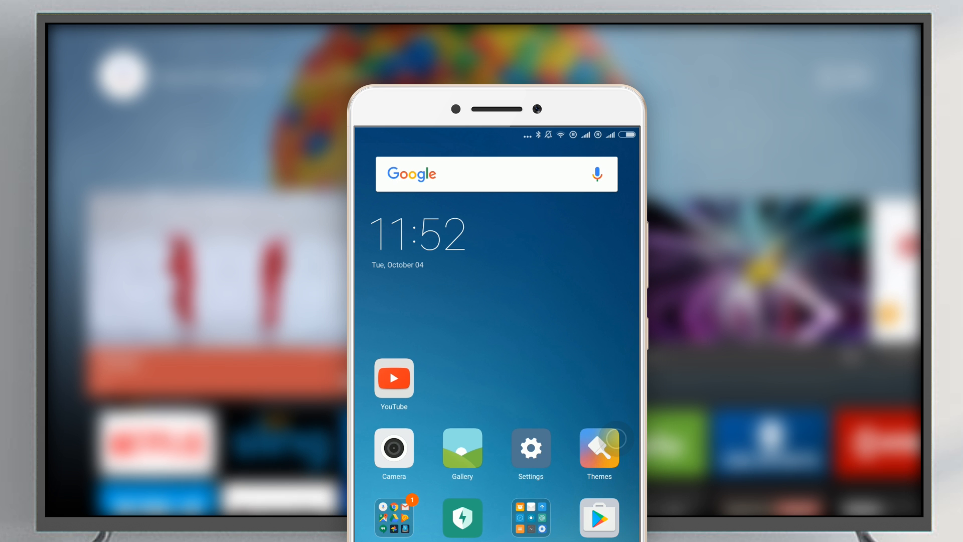
Launch the YouTube app from the phone's home screen.
left_click(393, 378)
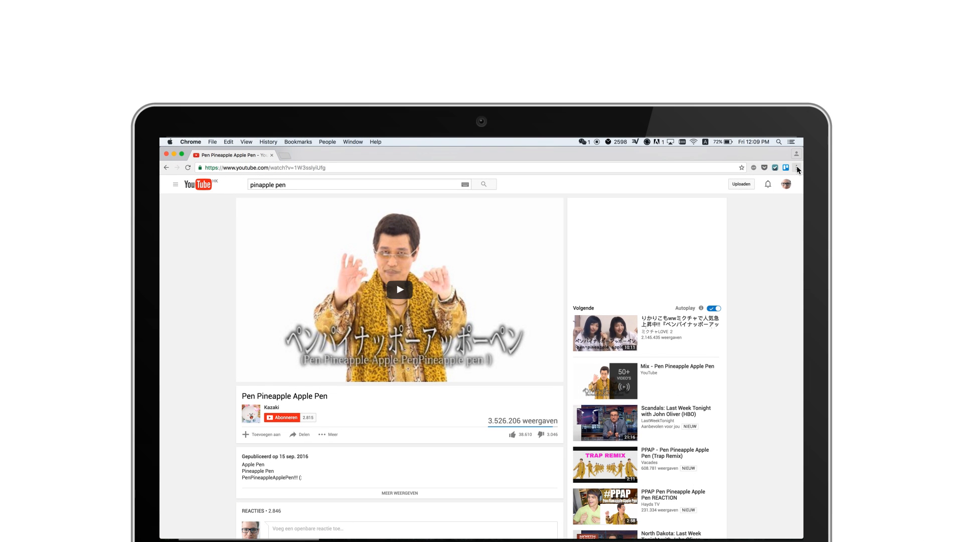
Open Chrome's Cast dialog for the Pen Pineapple Apple Pen page, listing MIBOX3.
left_click(796, 167)
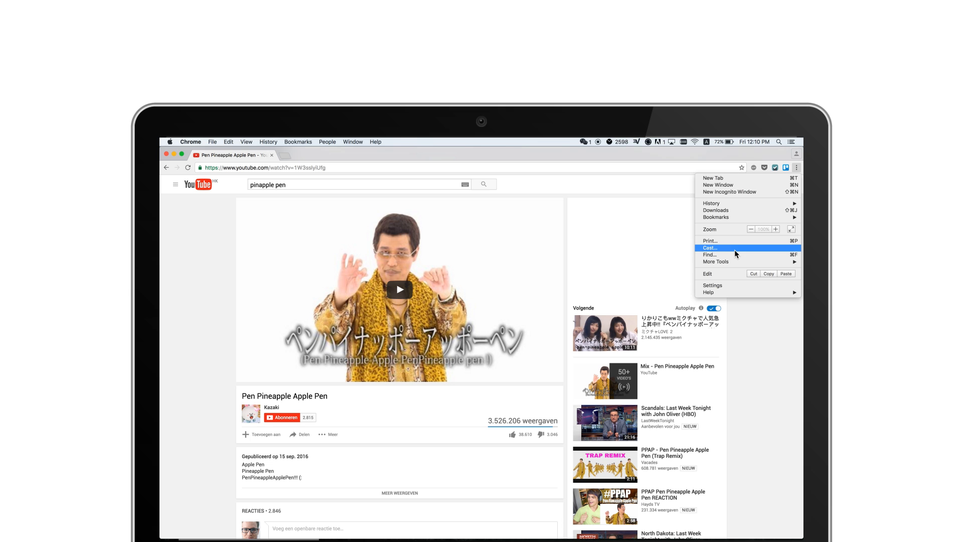
left_click(709, 247)
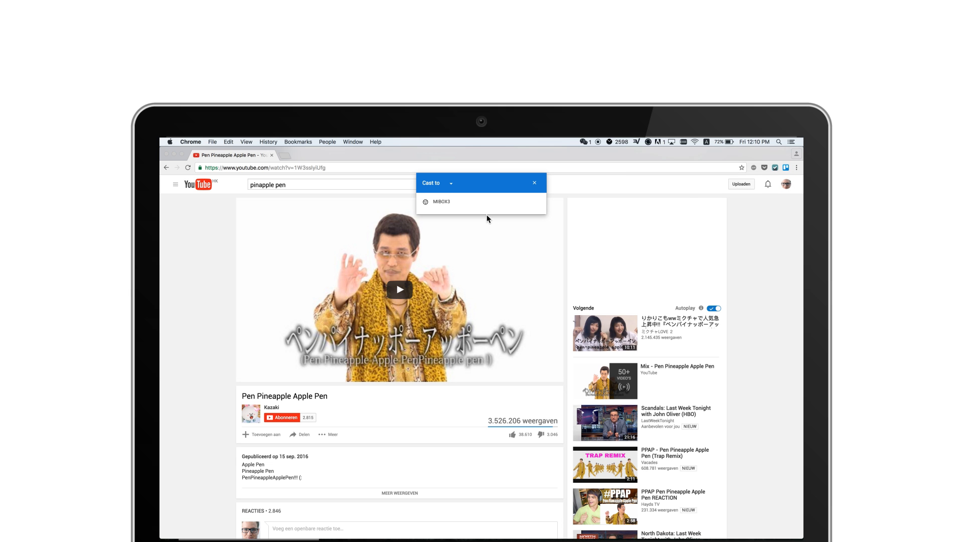